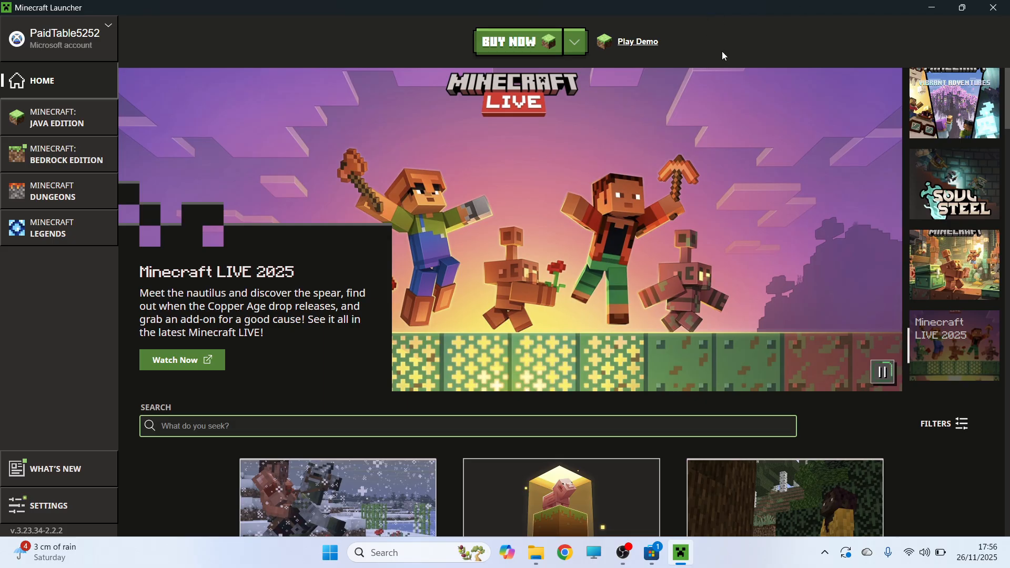
mouse_move(746, 49)
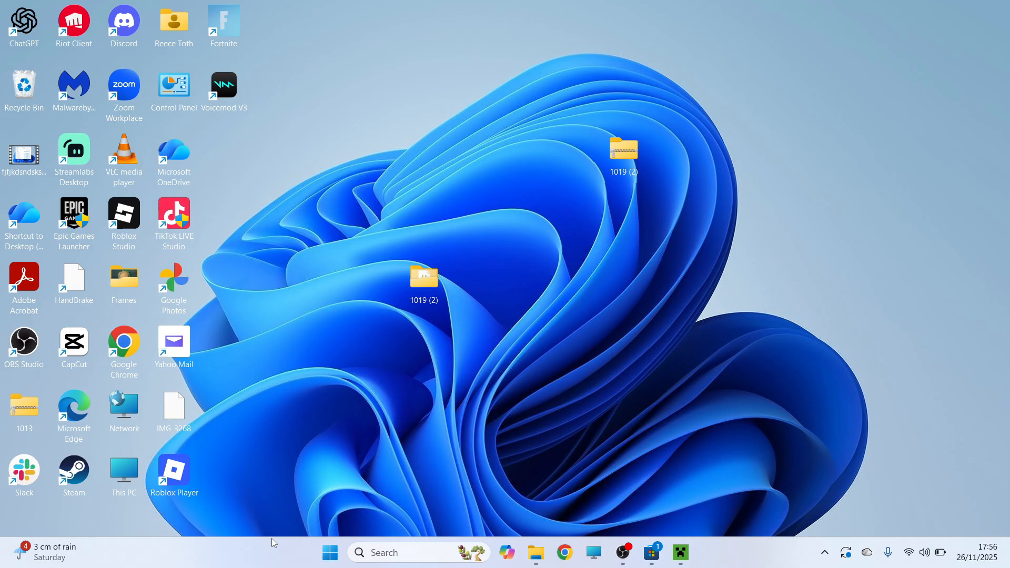
Step: Search Start for 'minecraft' and bring up the options menu for Minecraft Launcher
left_click(329, 552)
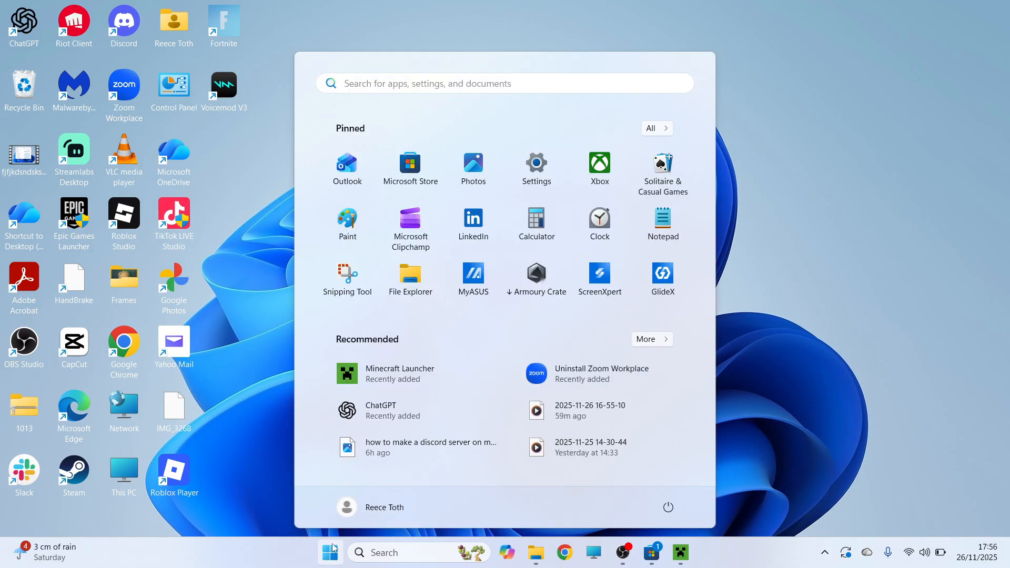
type("minecraft")
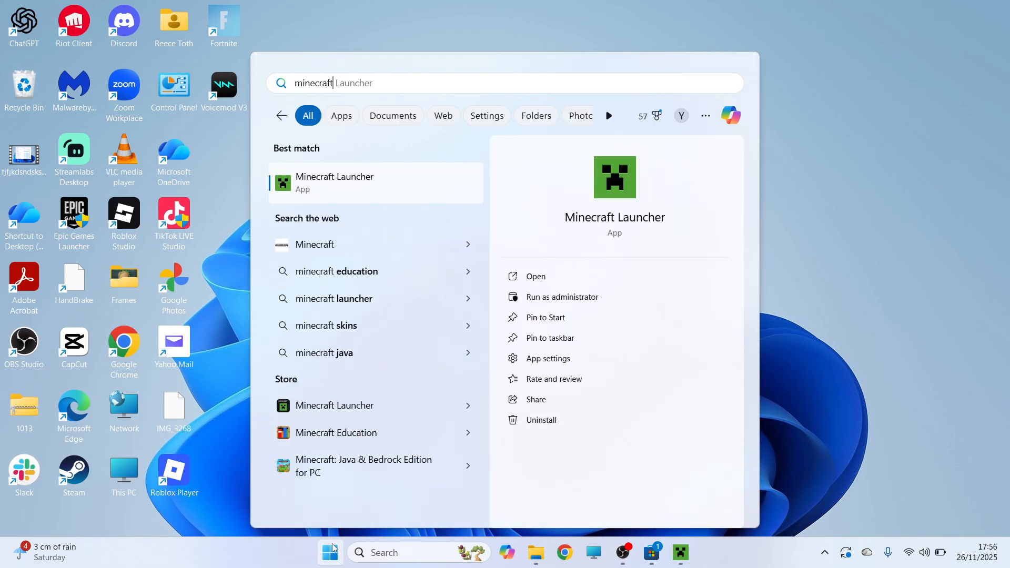
right_click(335, 182)
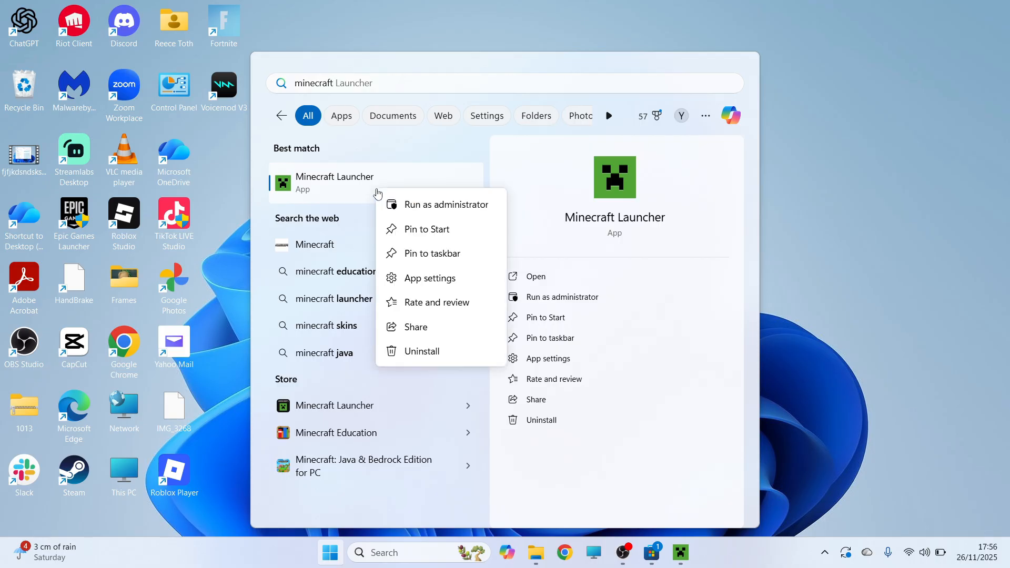
mouse_move(444, 205)
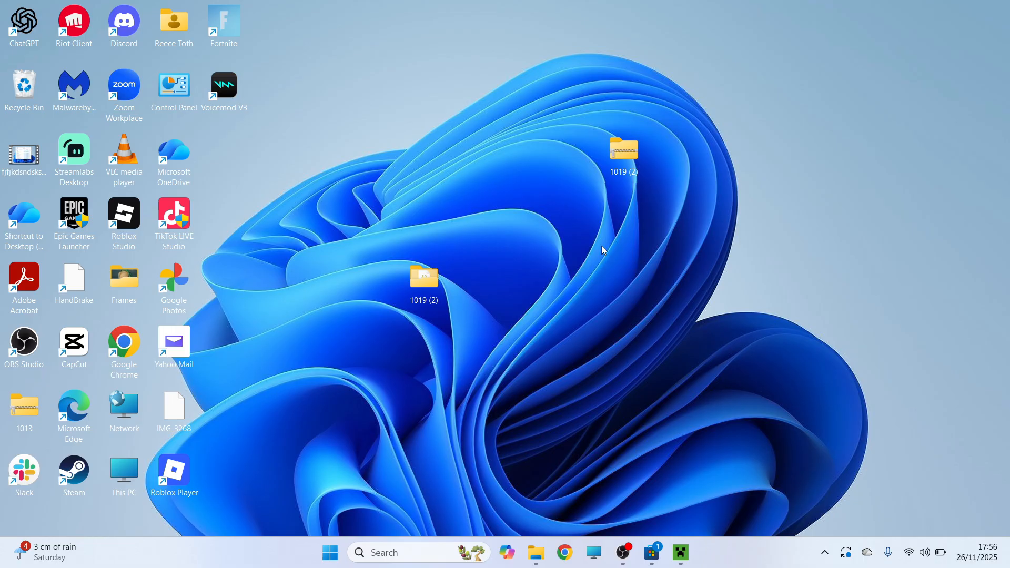
Step: Launch Run, enter 'appdata' and confirm to show Local, LocalLow and Roaming in File Explorer
left_click(330, 552)
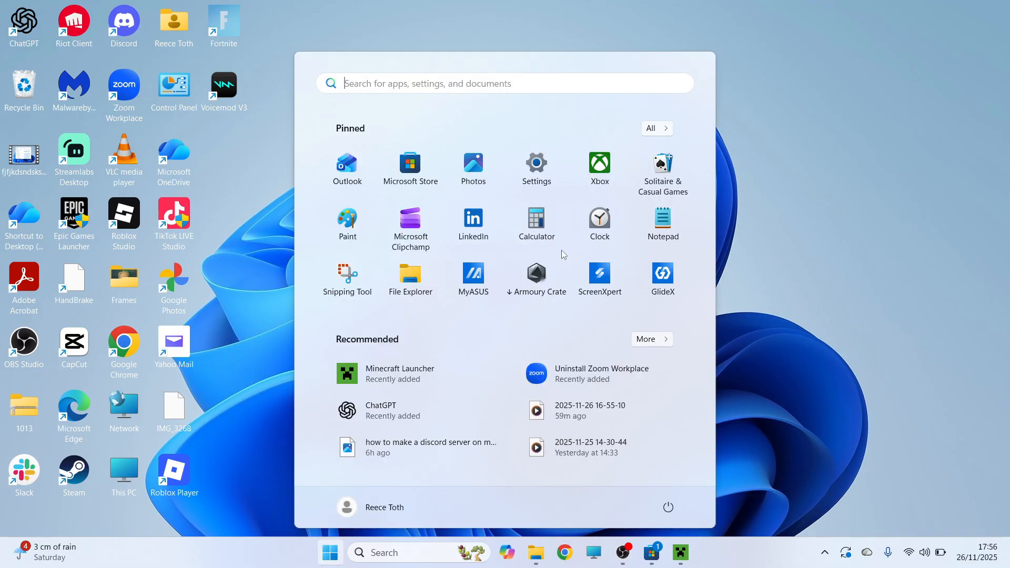
type("run")
type("appdata")
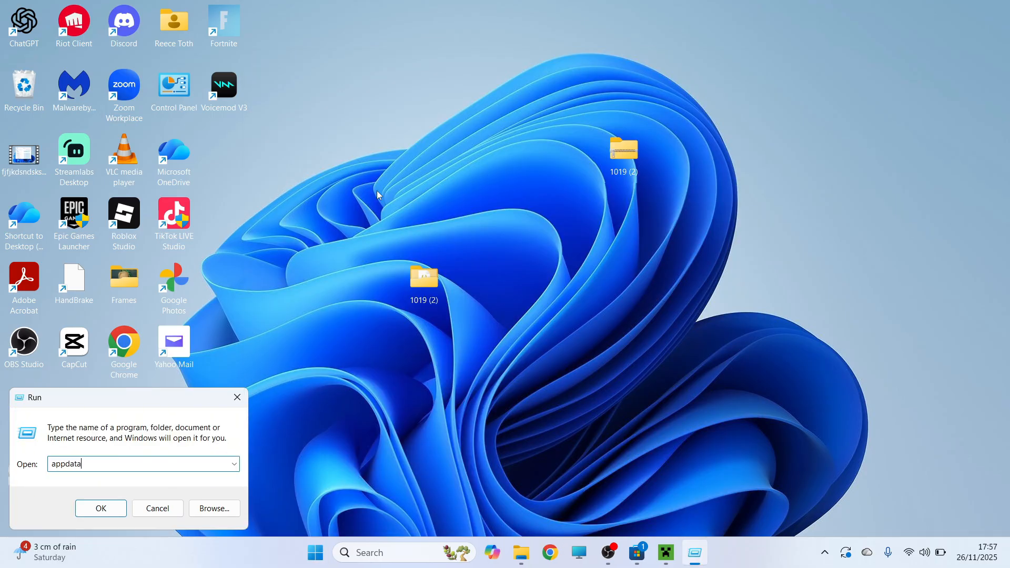
left_click(100, 508)
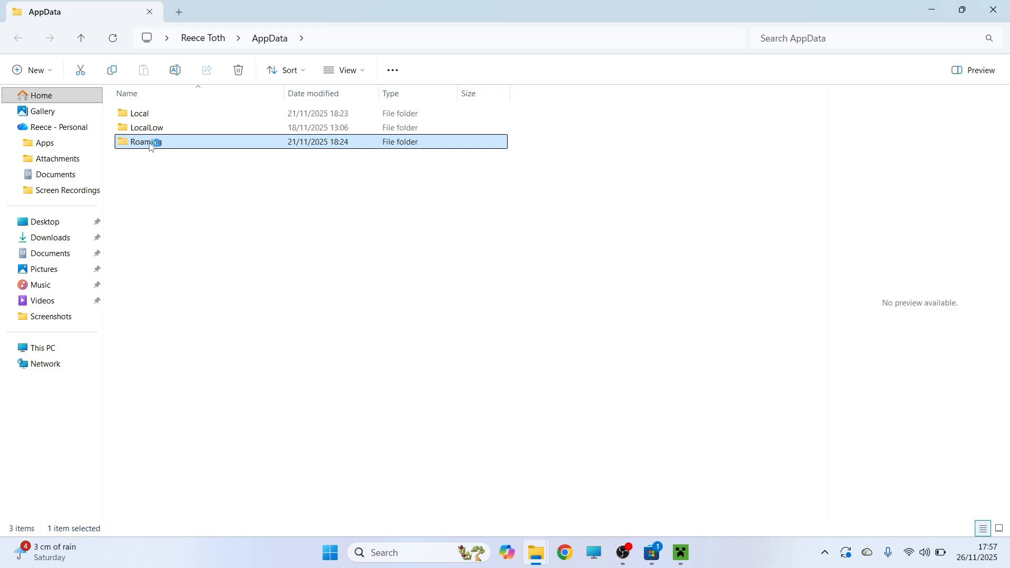
Step: Delete launcher_profiles from Roaming\.minecraft and return to the desktop
double_click(144, 142)
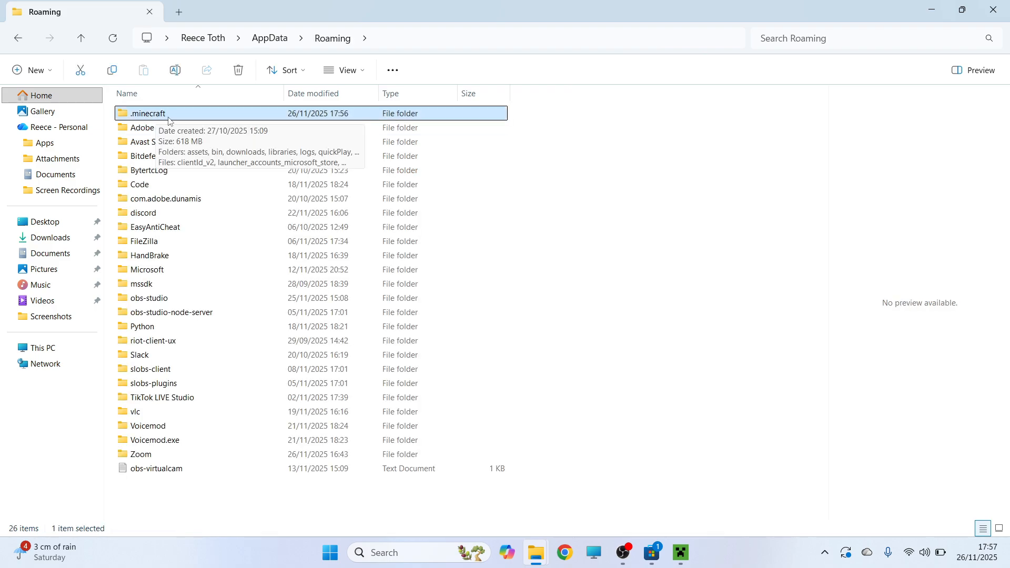
double_click(147, 113)
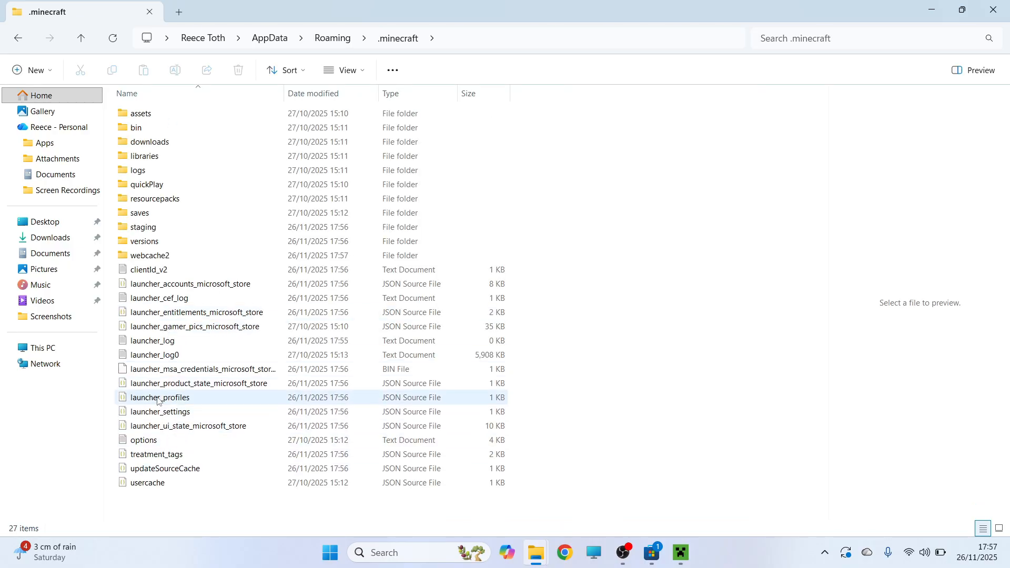
left_click(158, 397)
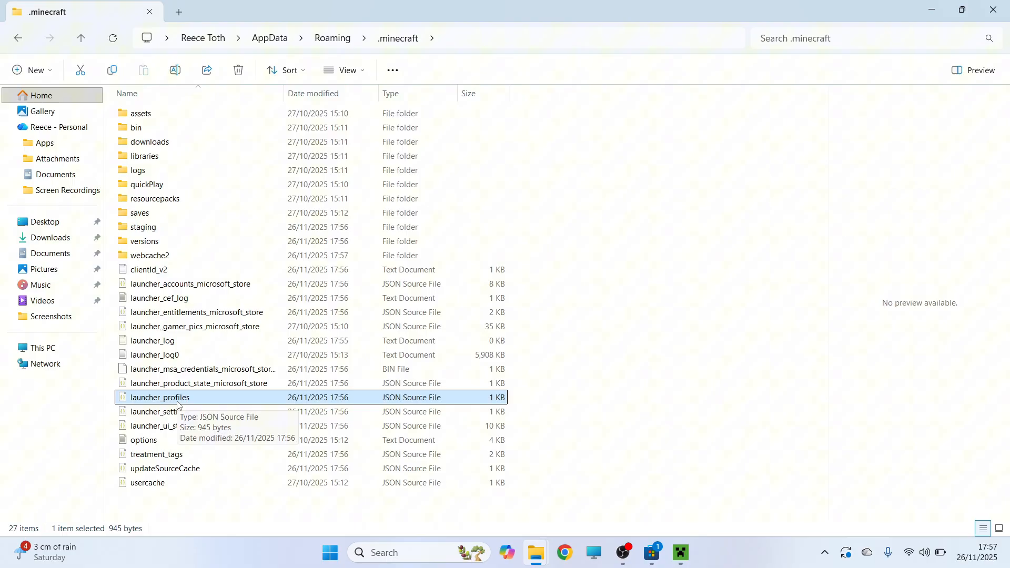
right_click(159, 398)
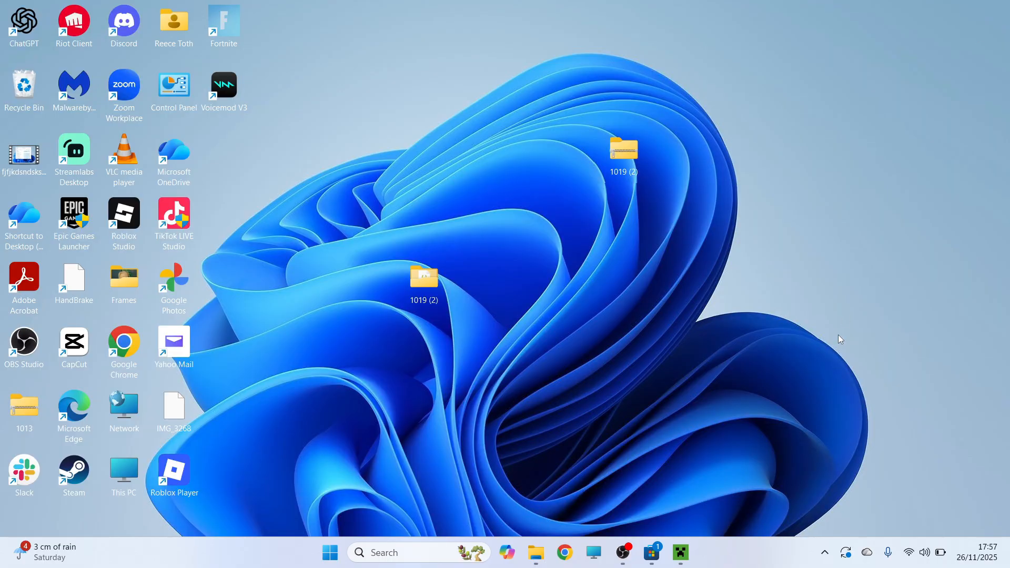
left_click(680, 553)
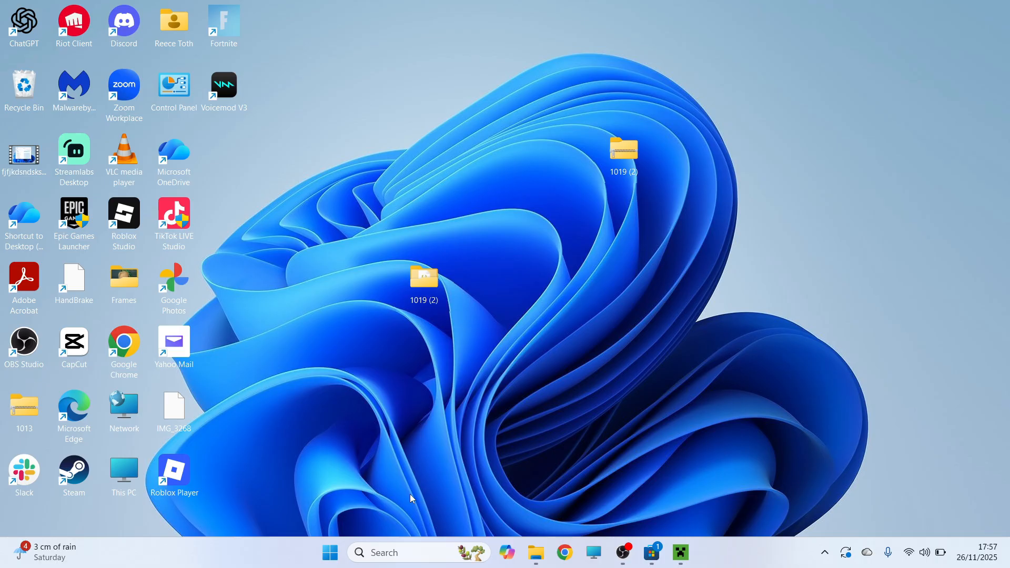
Step: Reach Minecraft Launcher's Advanced options from Settings > Installed apps
left_click(330, 553)
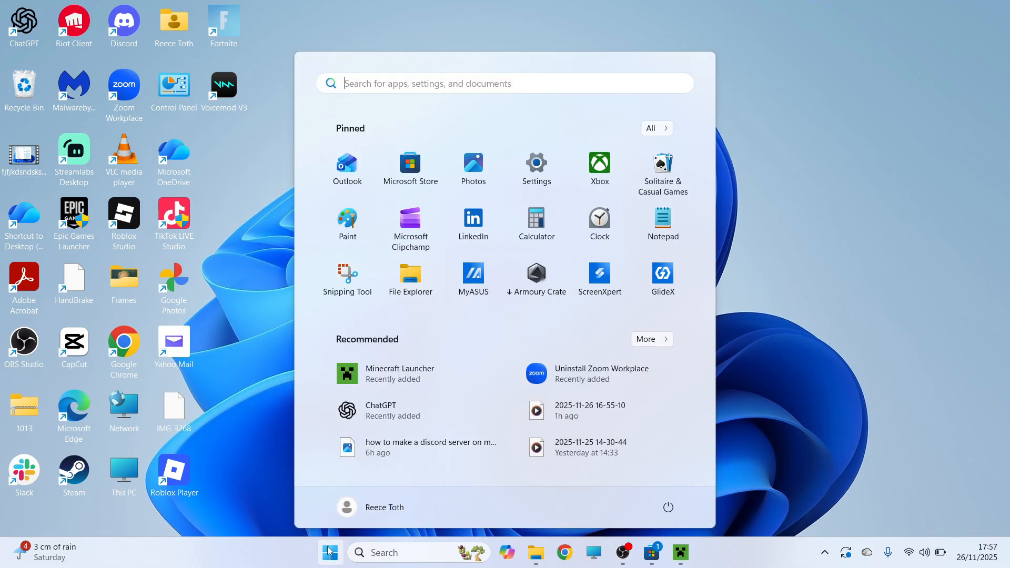
type("sett")
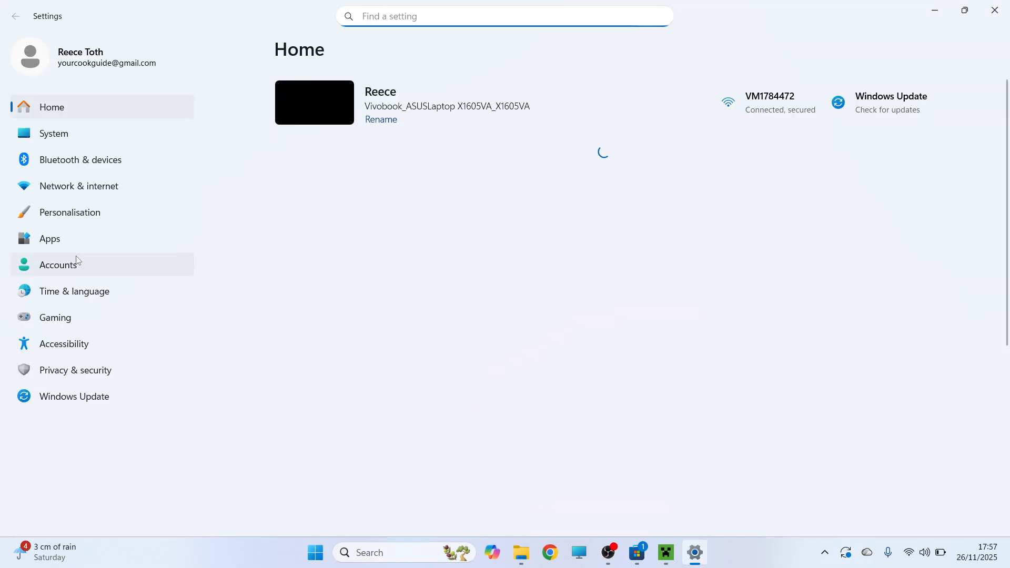
left_click(49, 239)
type("minecra")
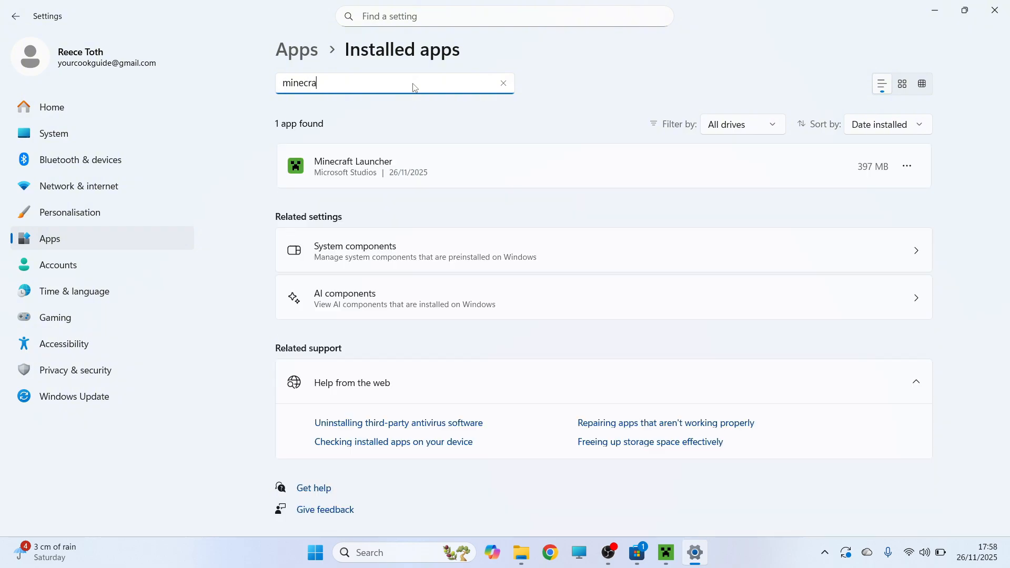
mouse_move(905, 167)
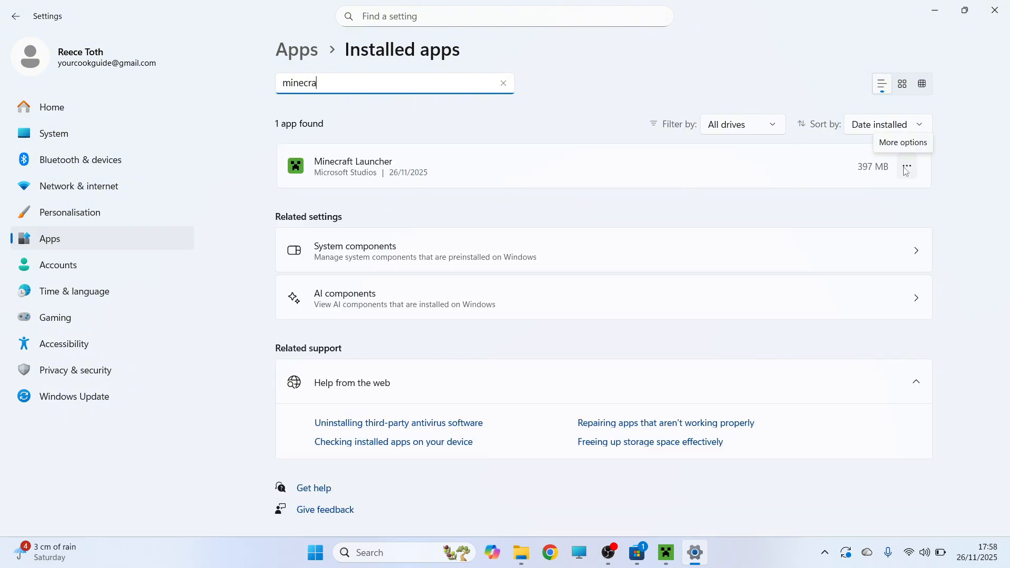
left_click(906, 167)
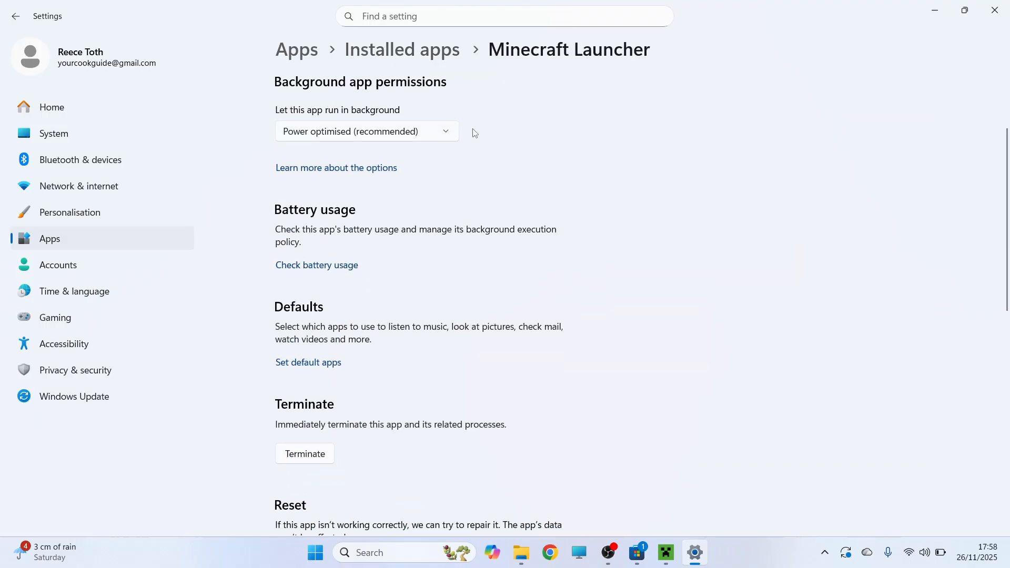
Step: Run Repair on Minecraft Launcher, then Reset it
scroll("down", 3)
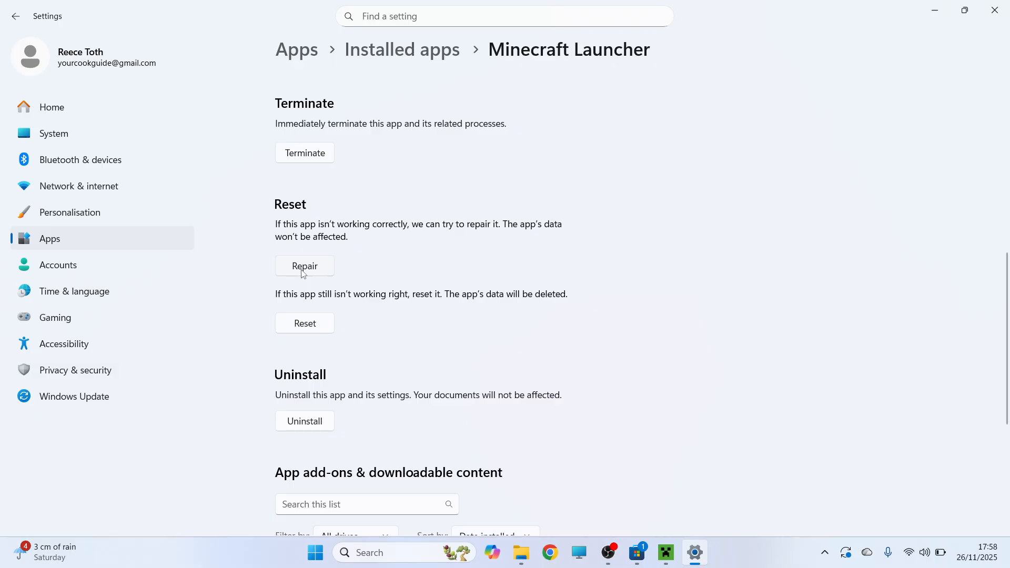
left_click(304, 265)
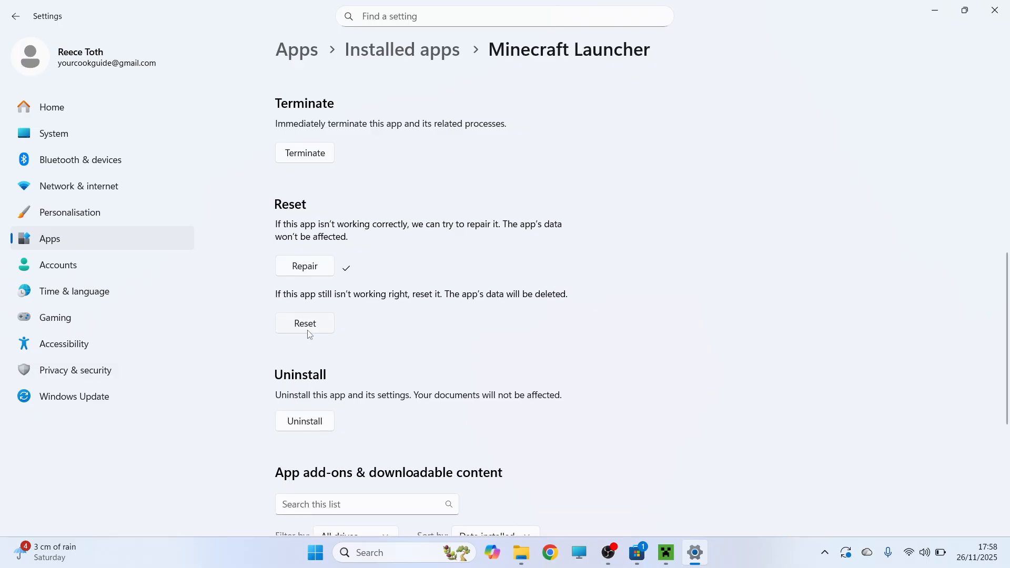
left_click(304, 323)
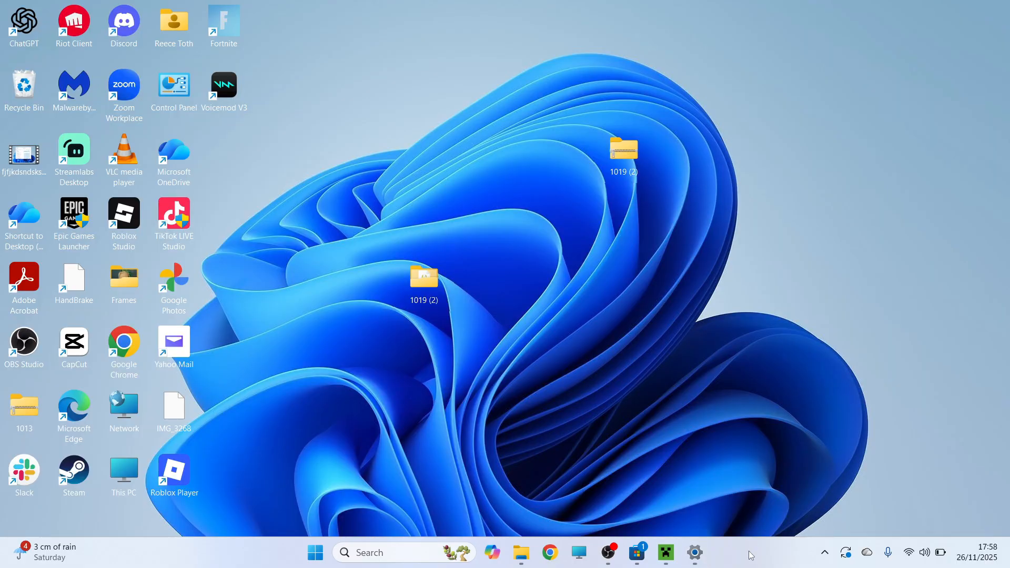
Step: Run wsreset.exe to clear the Microsoft Store cache, then return to the Minecraft Launcher settings page
left_click(665, 553)
type("run")
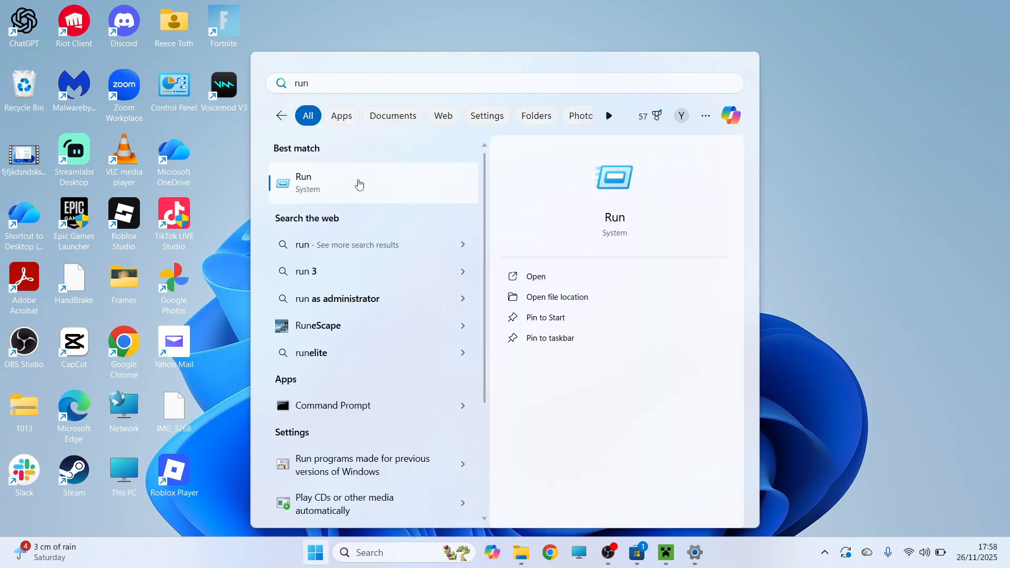
type("wsreset.exe")
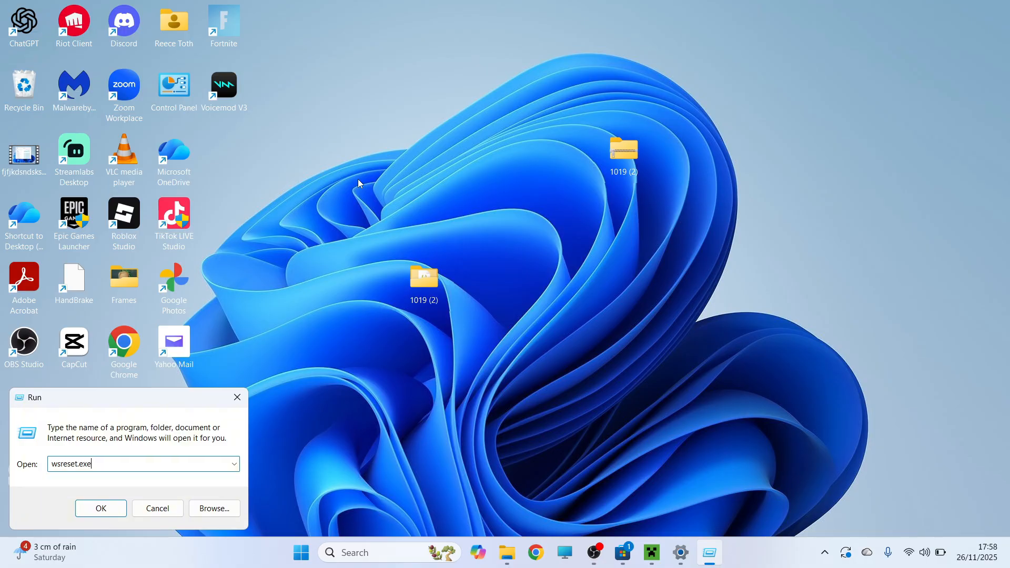
left_click(100, 508)
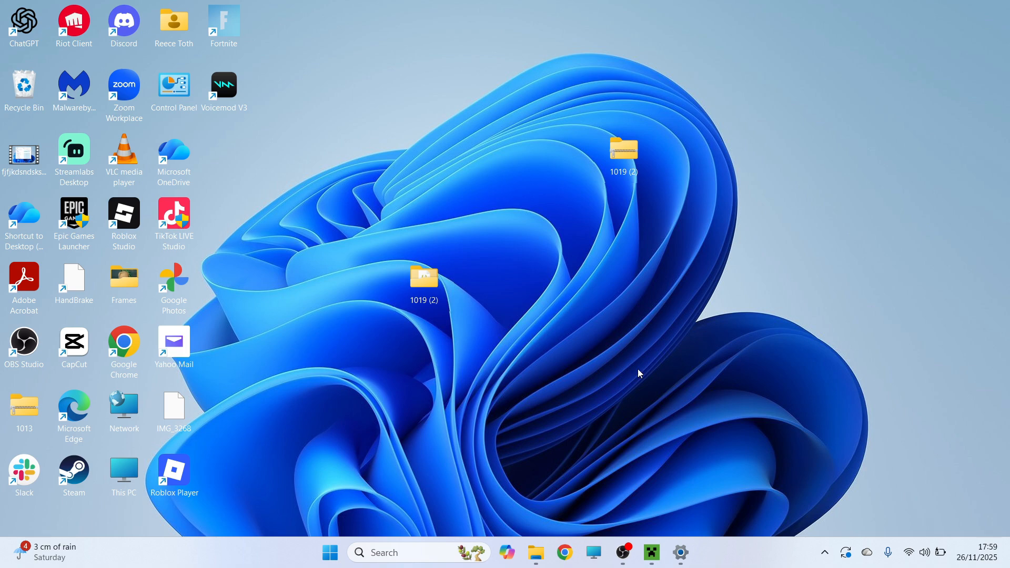
left_click(679, 552)
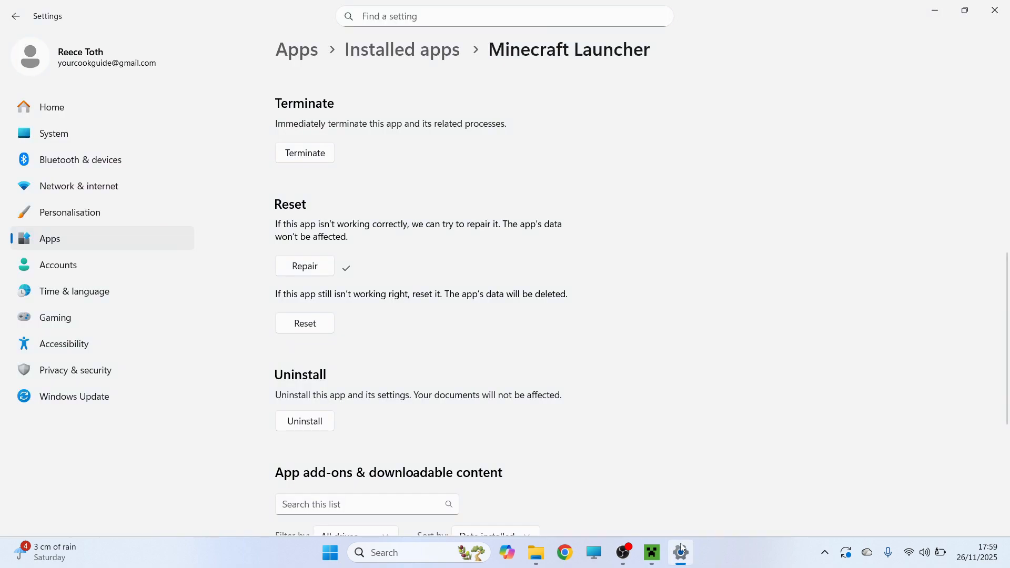
Step: Uninstall Minecraft Launcher from the Installed apps list and confirm the removal
left_click(16, 16)
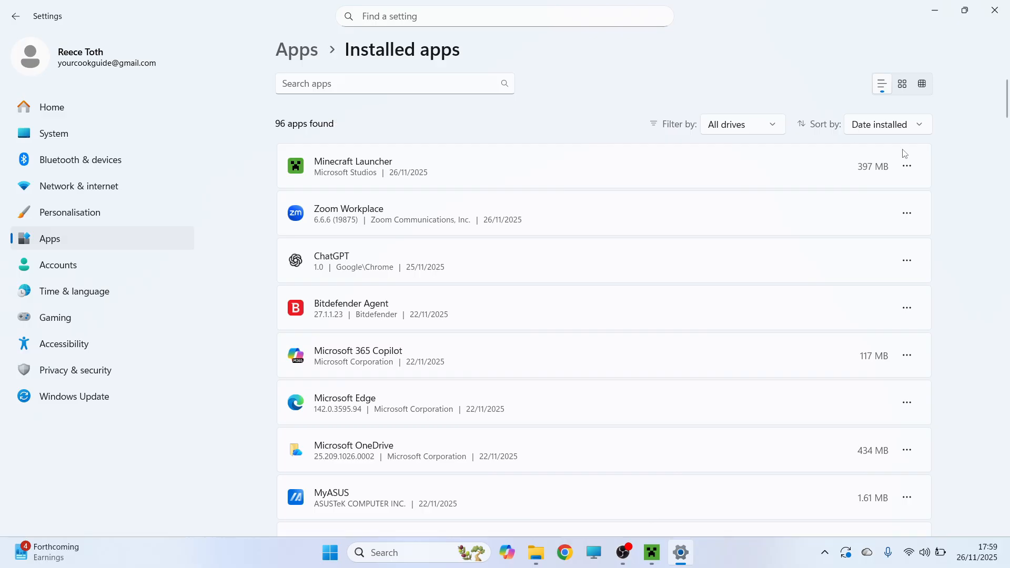
left_click(905, 166)
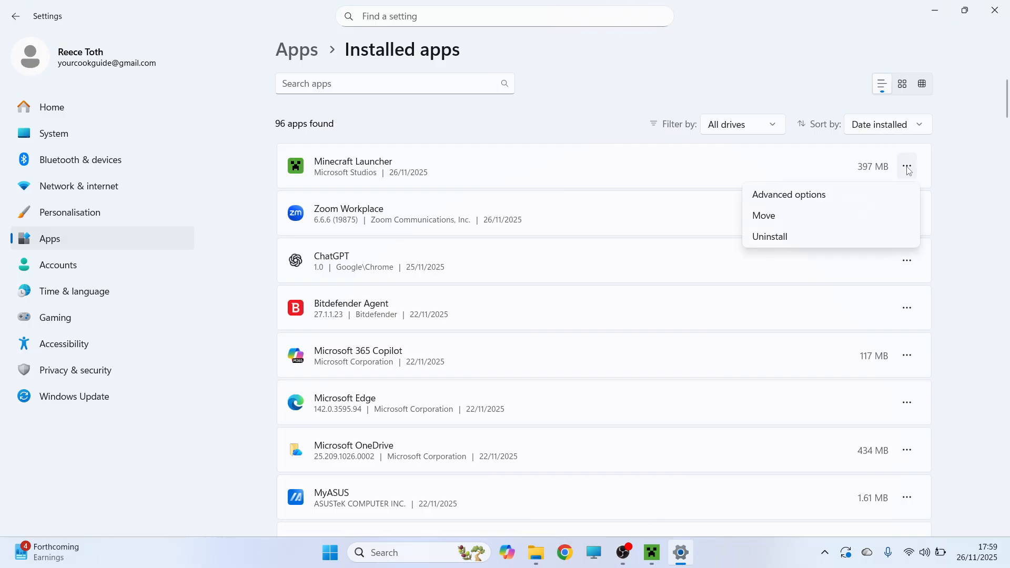
left_click(769, 237)
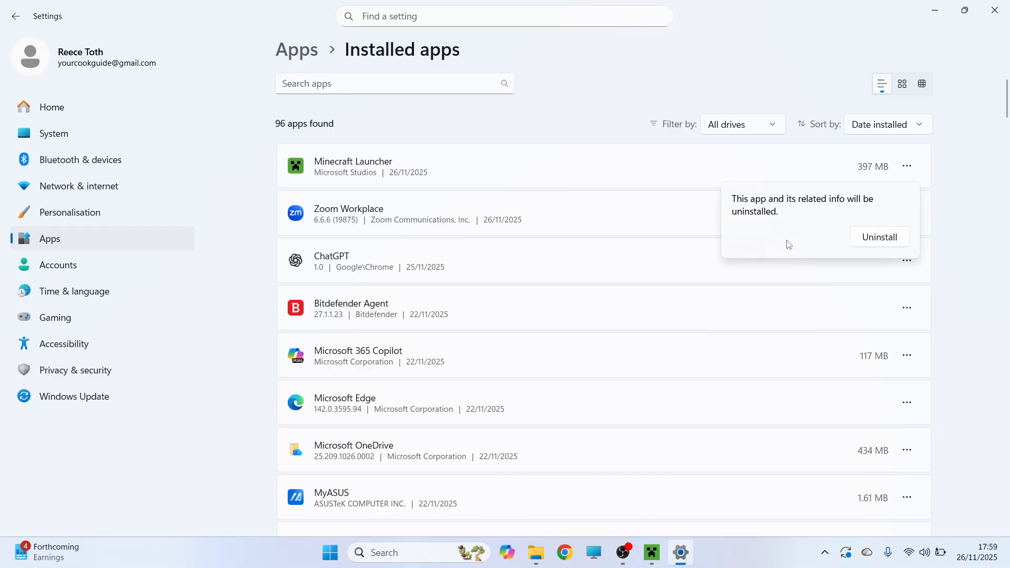
left_click(877, 237)
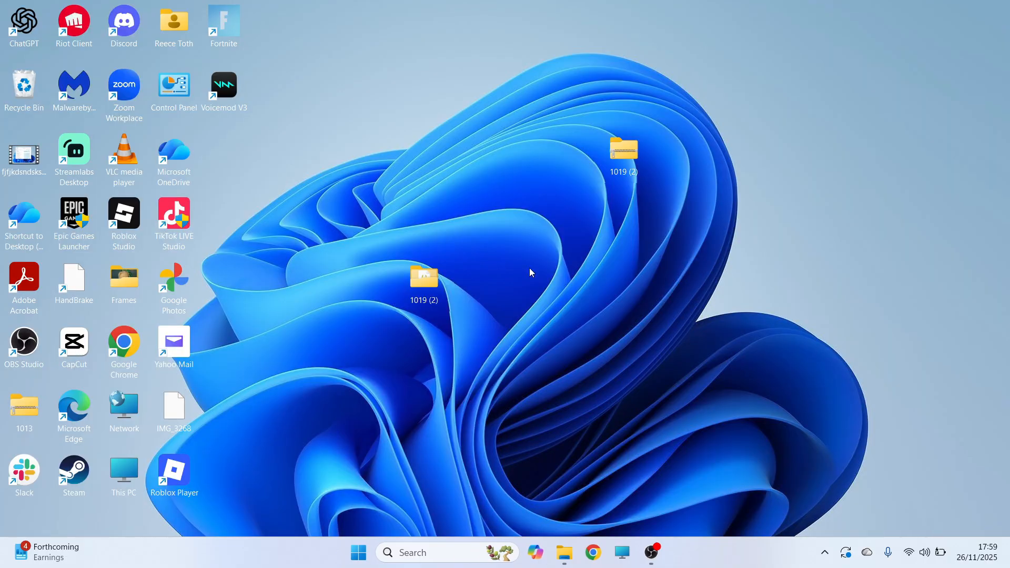
Step: In Microsoft Store, check the signed-in account, search 'minecraft' and land on the Minecraft Launcher product page
type("microsoft Store")
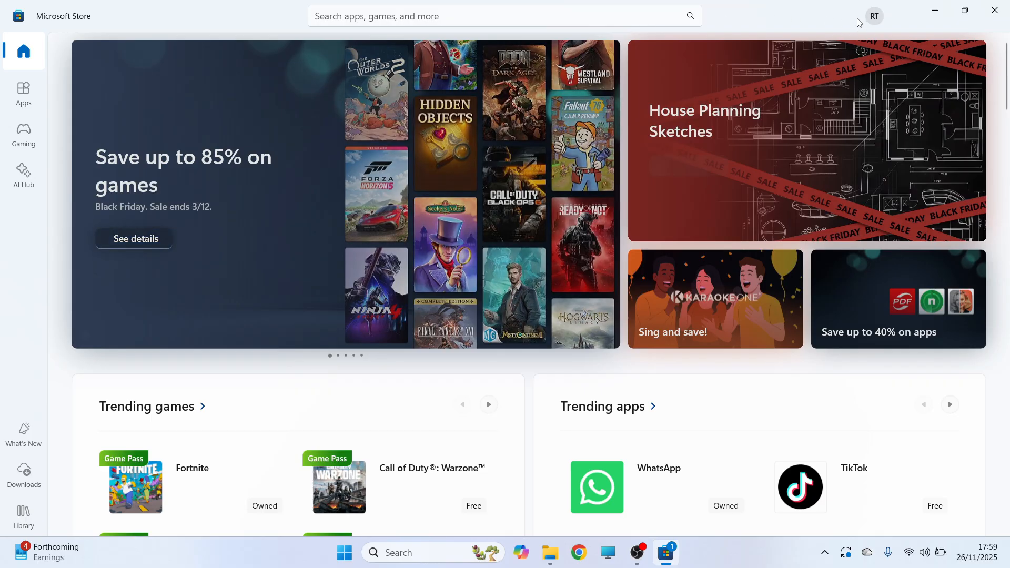
left_click(873, 16)
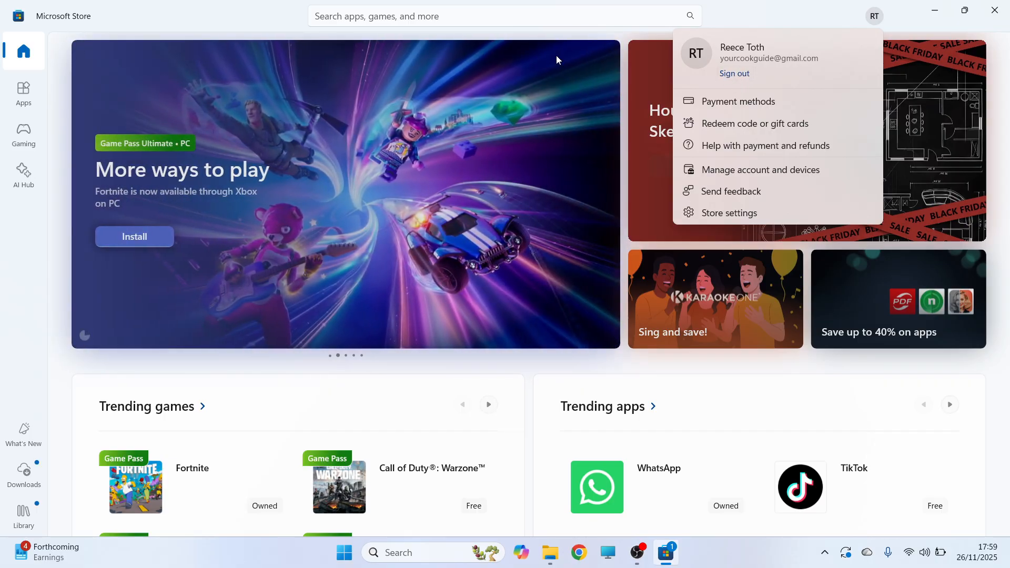
left_click(503, 16)
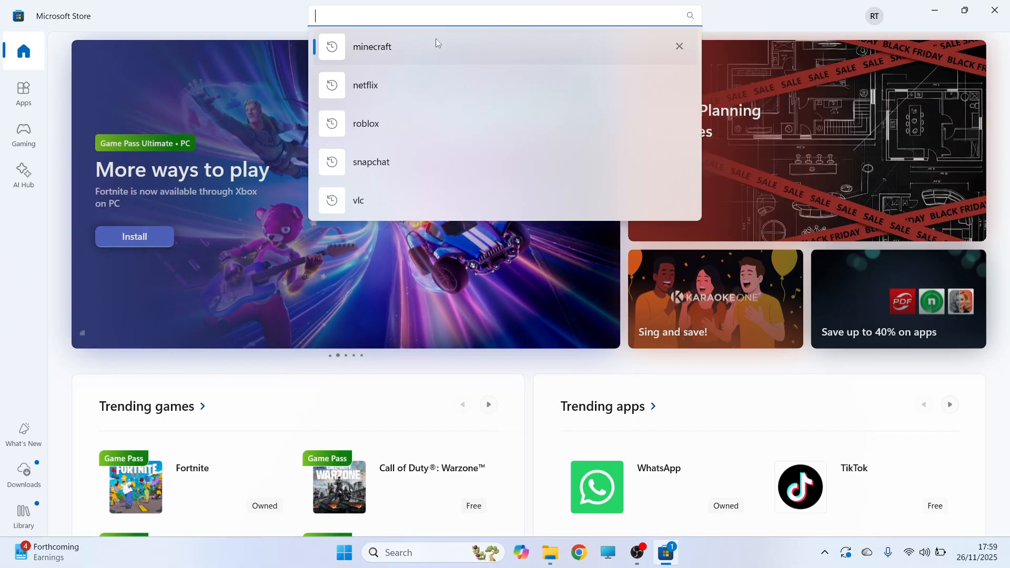
left_click(372, 47)
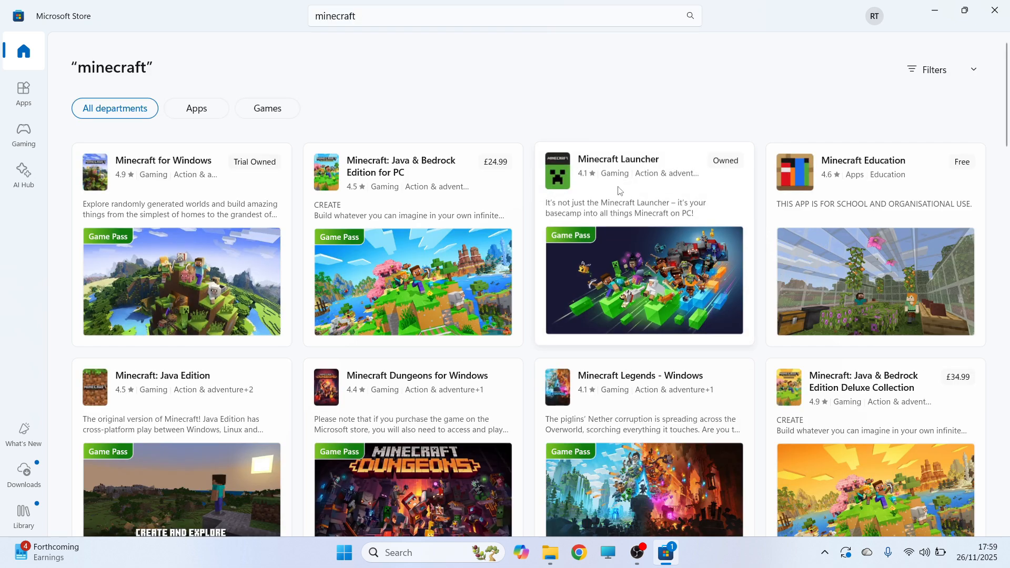
left_click(617, 158)
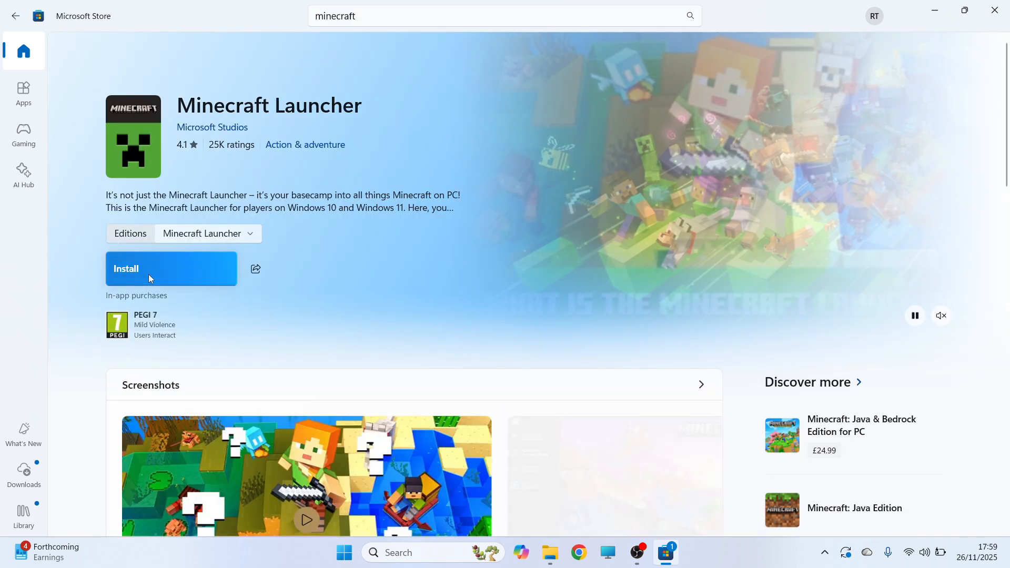